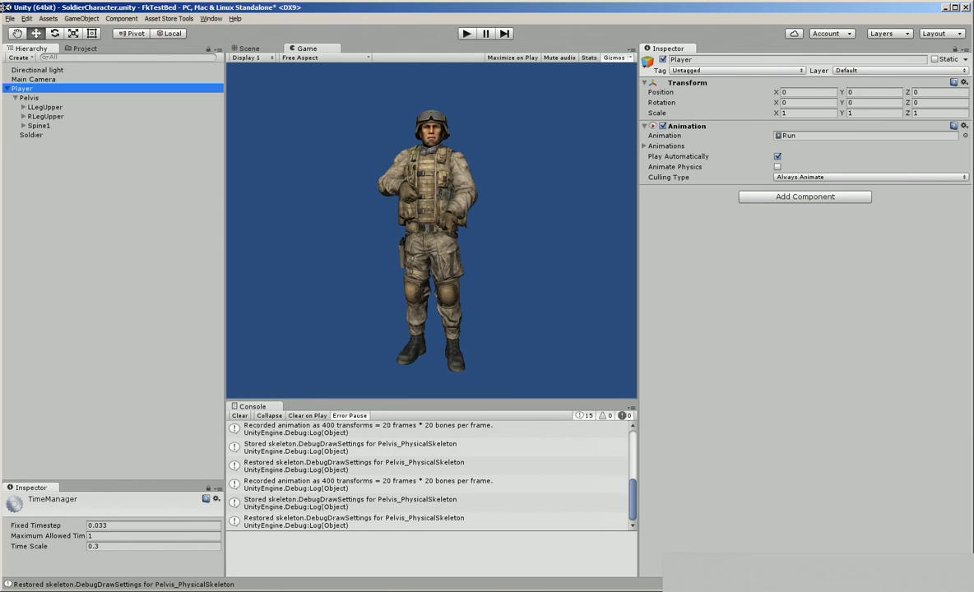
# Check the Player object's animation settings and its clip choices, leaving Run selected.
pyautogui.click(29, 99)
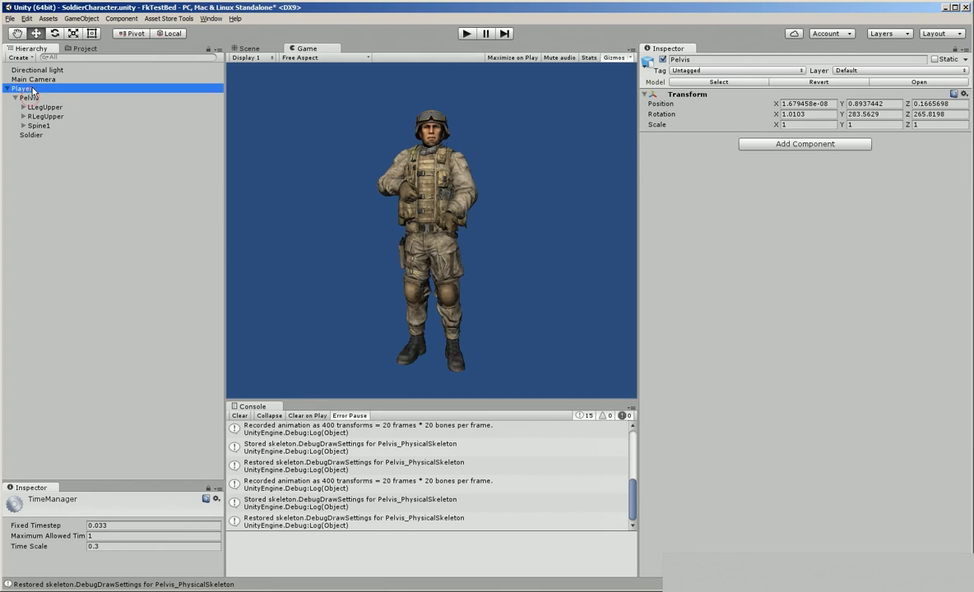
pyautogui.click(23, 89)
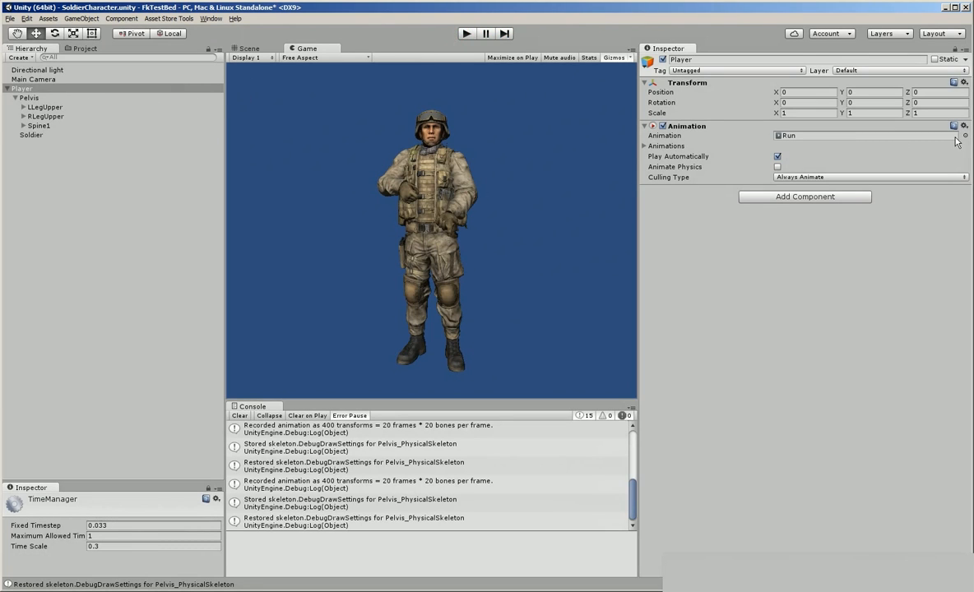
pyautogui.click(964, 135)
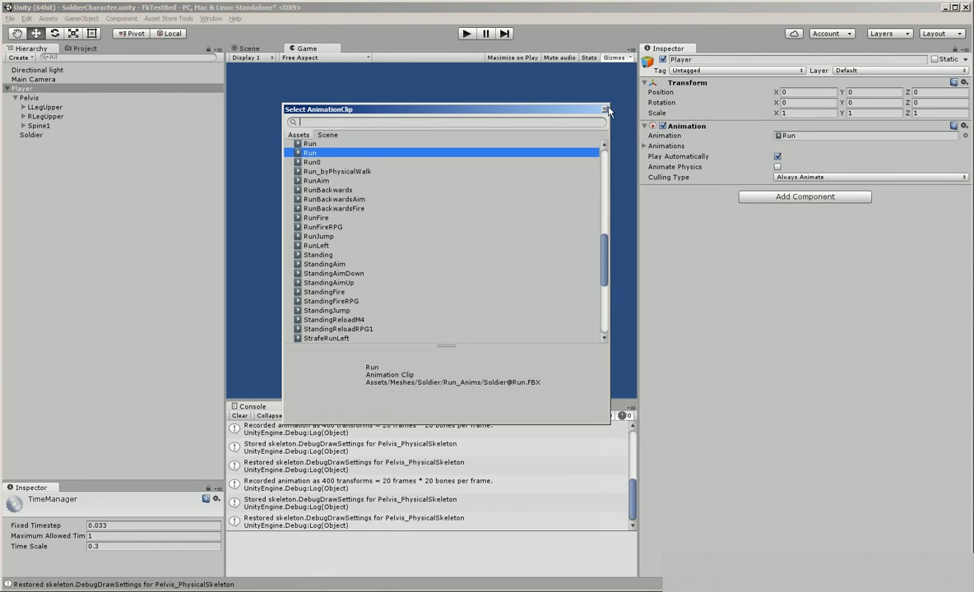
pyautogui.click(604, 108)
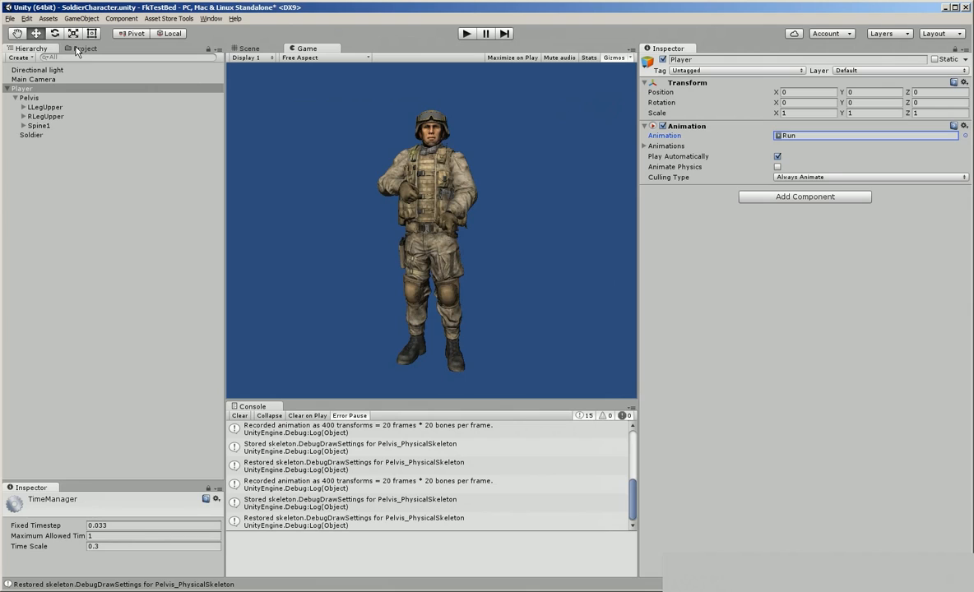
# Review the Soldier@Run clip's import settings and mask bone list, then return to the Pelvis bone.
pyautogui.click(85, 48)
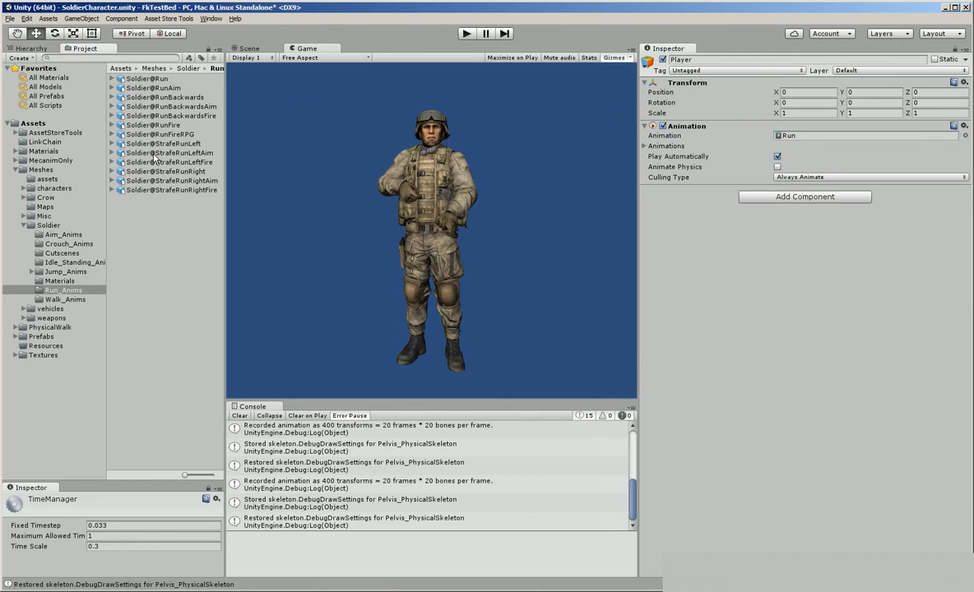
pyautogui.click(148, 79)
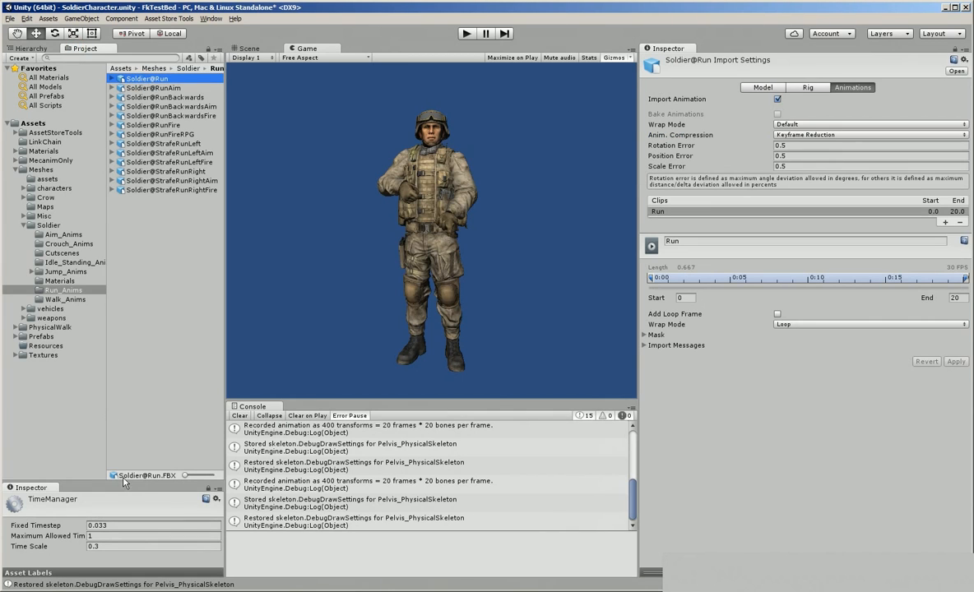
pyautogui.moveTo(90, 144)
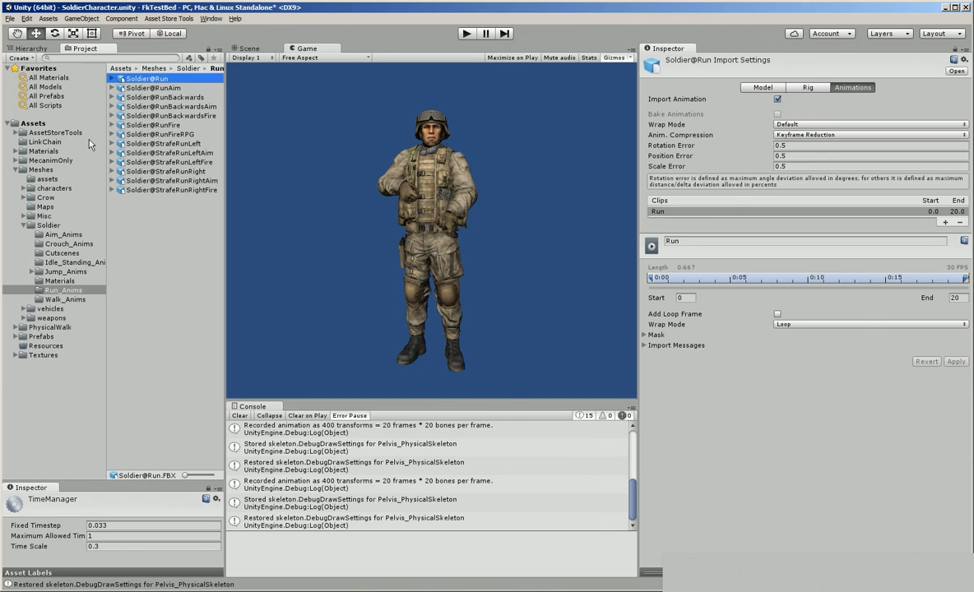
pyautogui.click(645, 336)
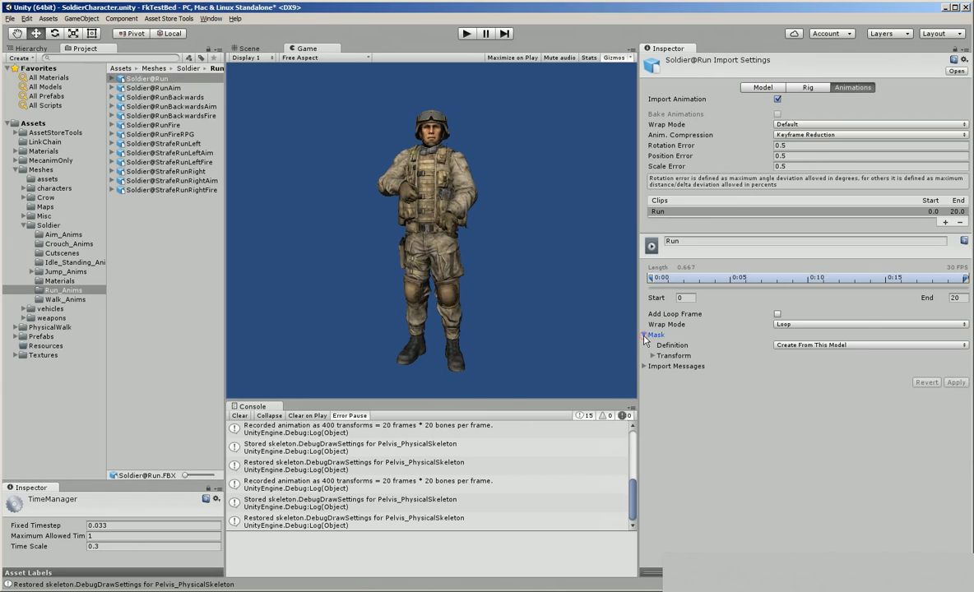
pyautogui.click(645, 355)
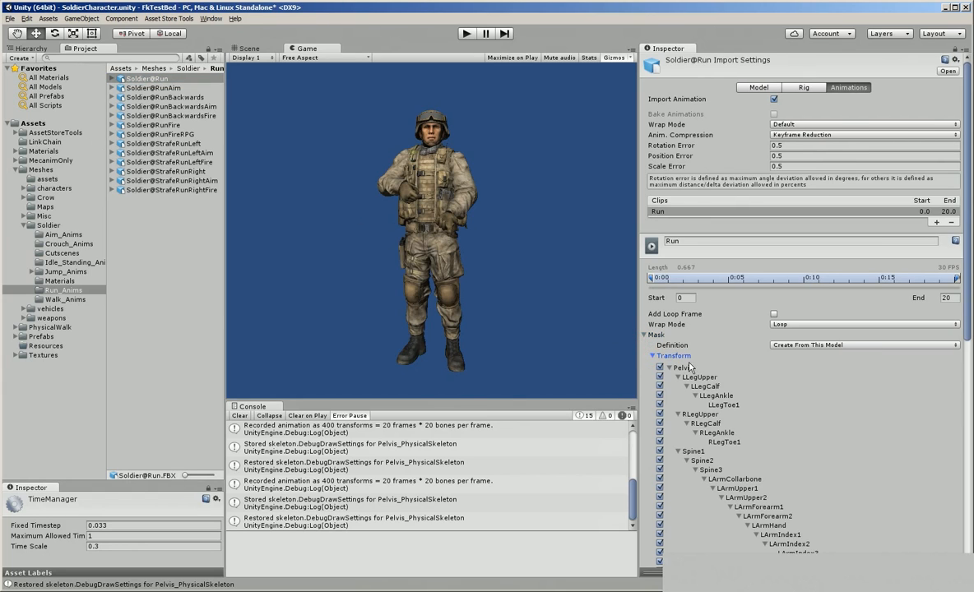
pyautogui.moveTo(690, 369)
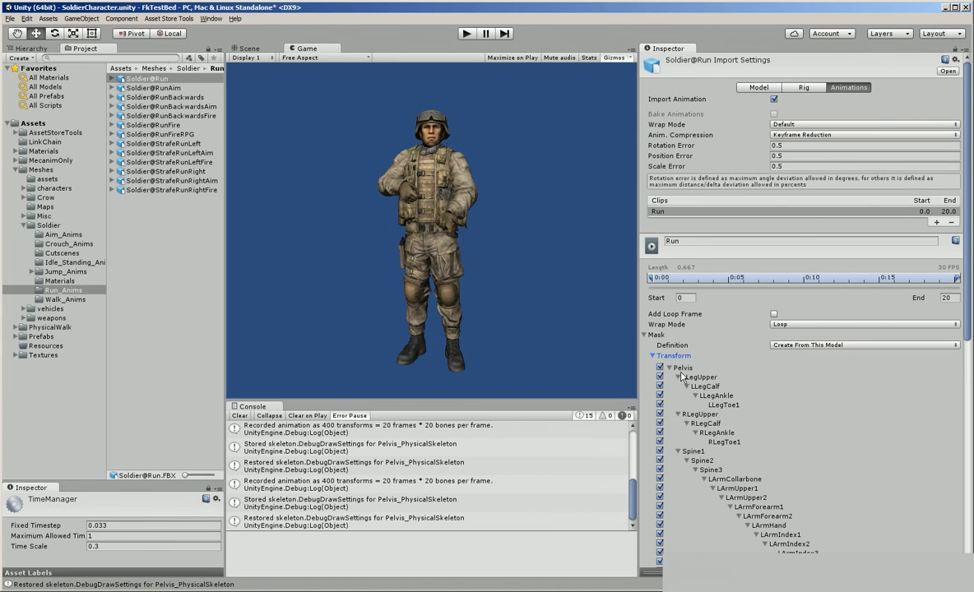
pyautogui.click(32, 47)
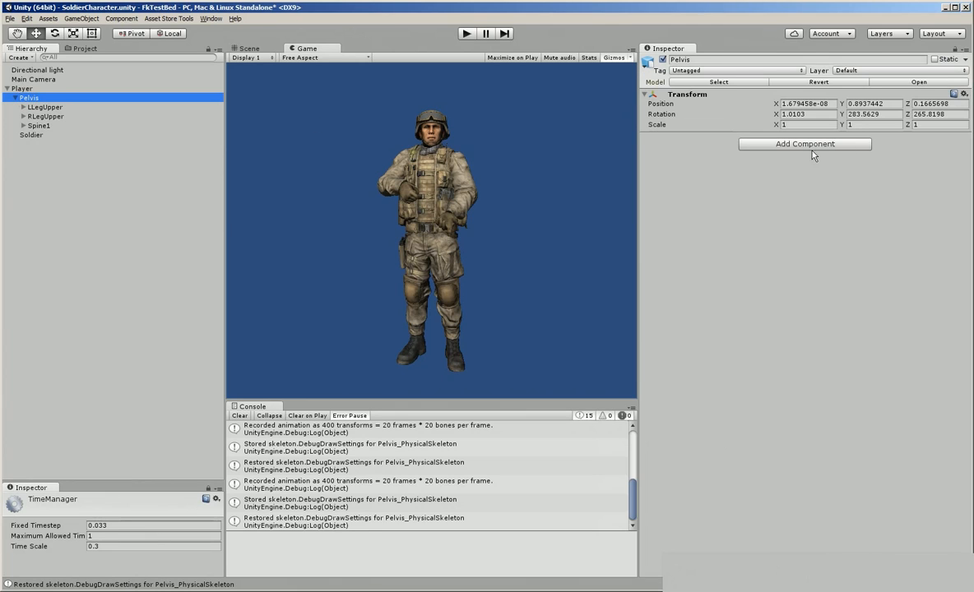
# Add the PhysicalWalk Bone Mapper component to Pelvis and play the scene.
pyautogui.click(805, 145)
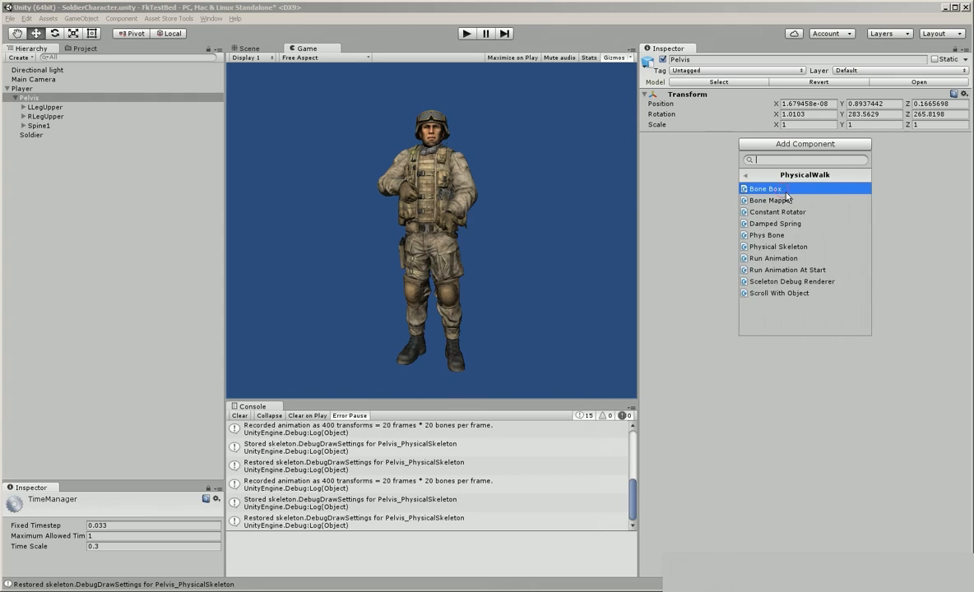
pyautogui.click(770, 201)
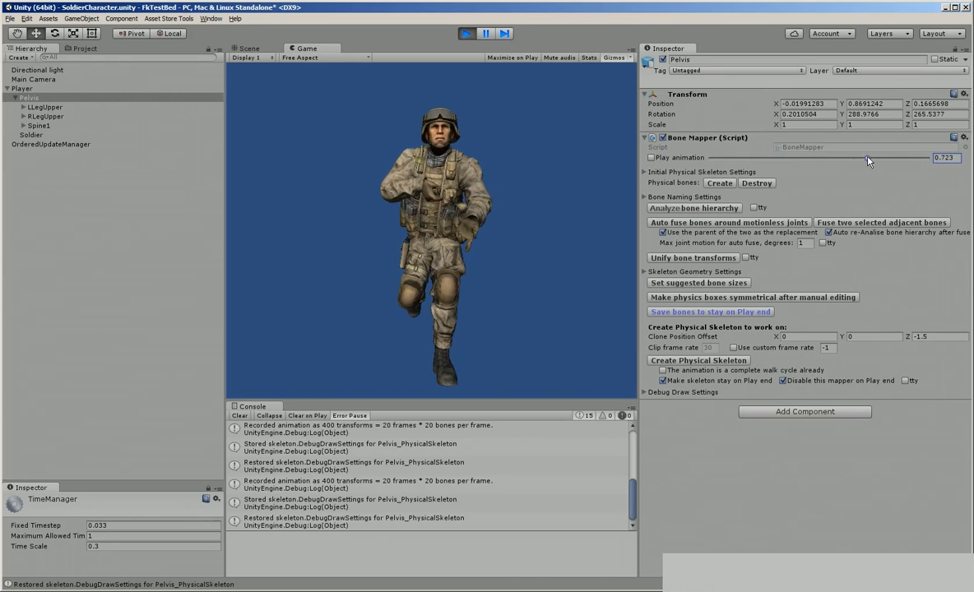
pyautogui.click(652, 158)
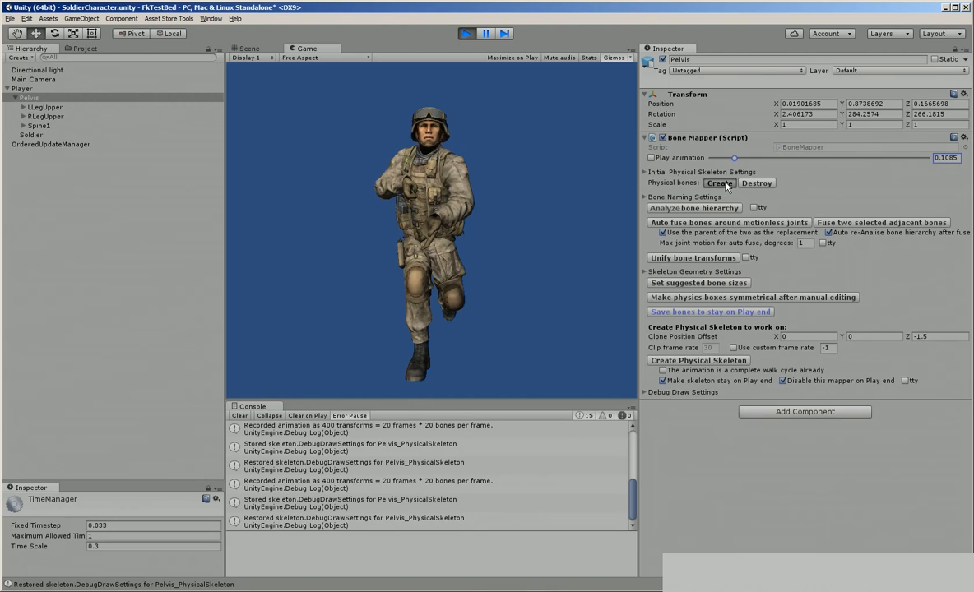
# Create the physical bones and deactivate the Soldier mesh so the red skeleton shows.
pyautogui.click(720, 183)
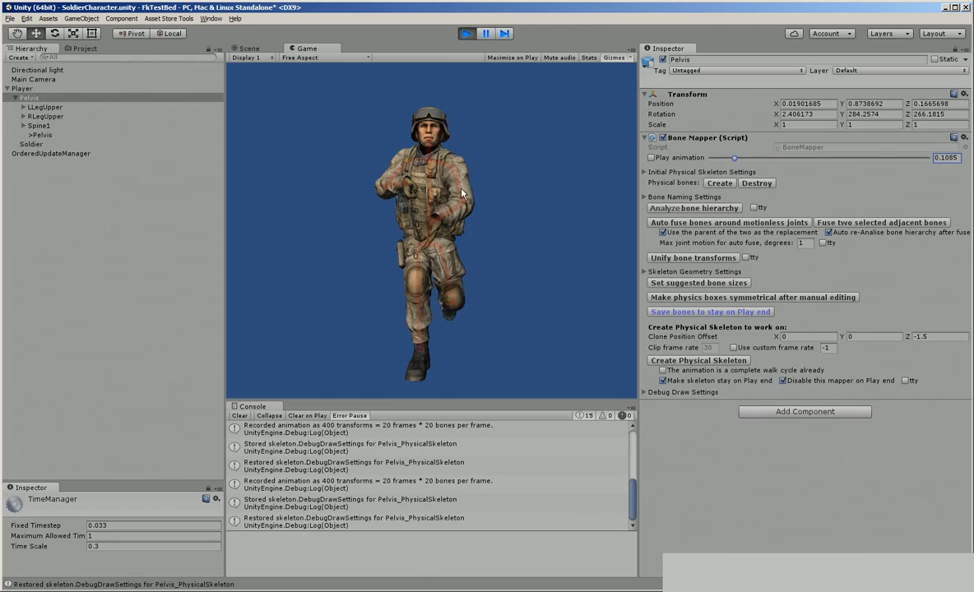
pyautogui.moveTo(384, 184)
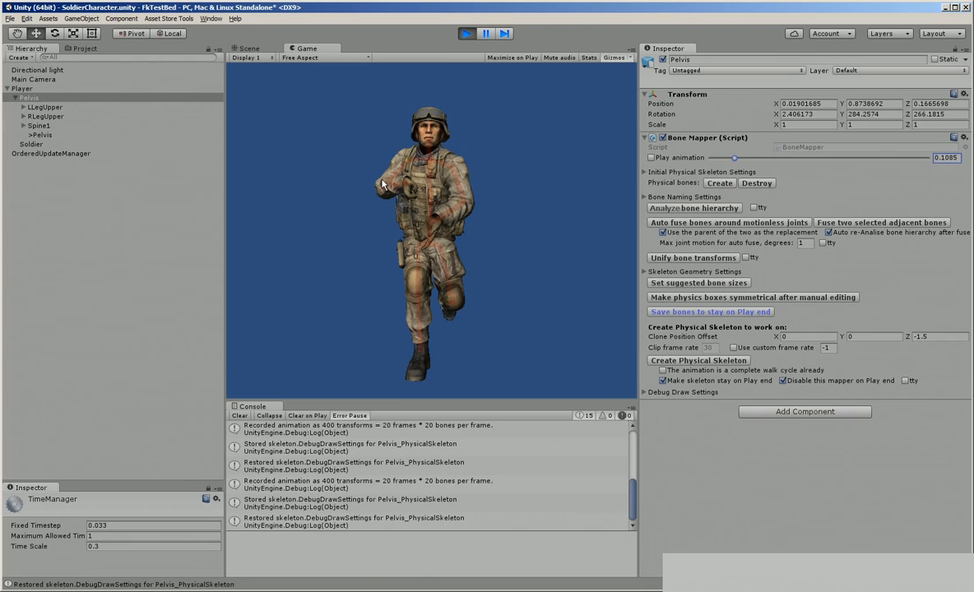
pyautogui.moveTo(74, 148)
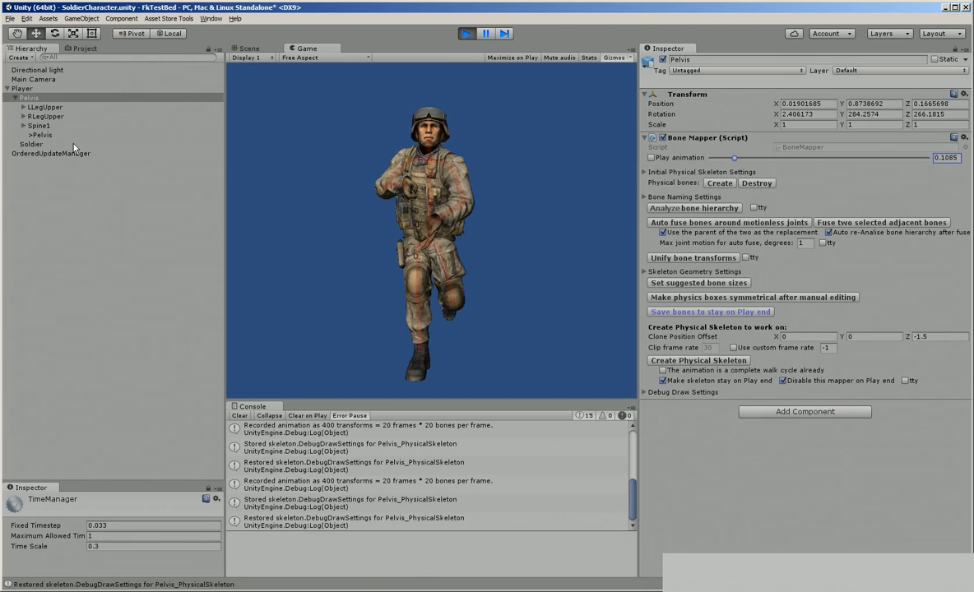
pyautogui.click(31, 144)
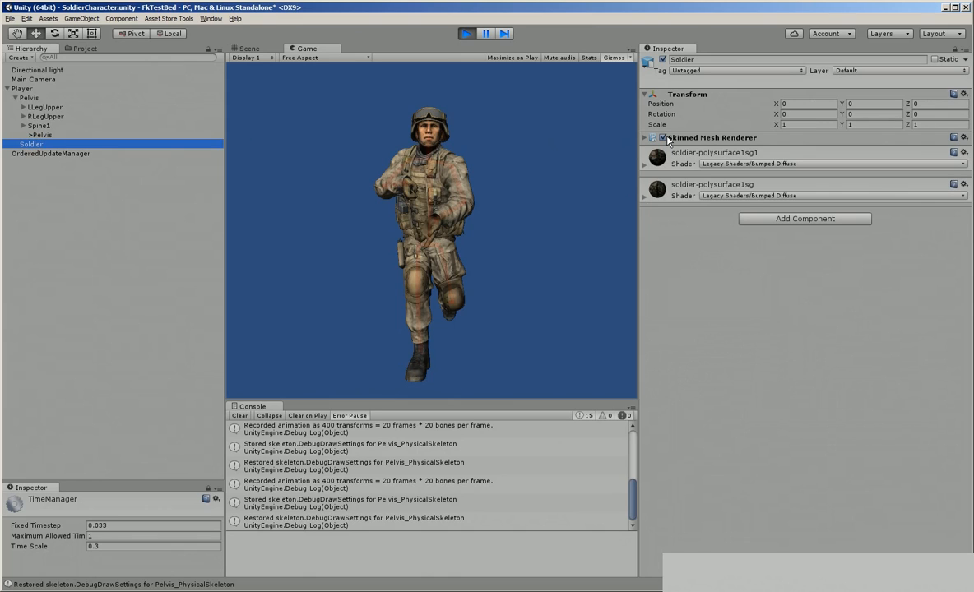
pyautogui.click(661, 138)
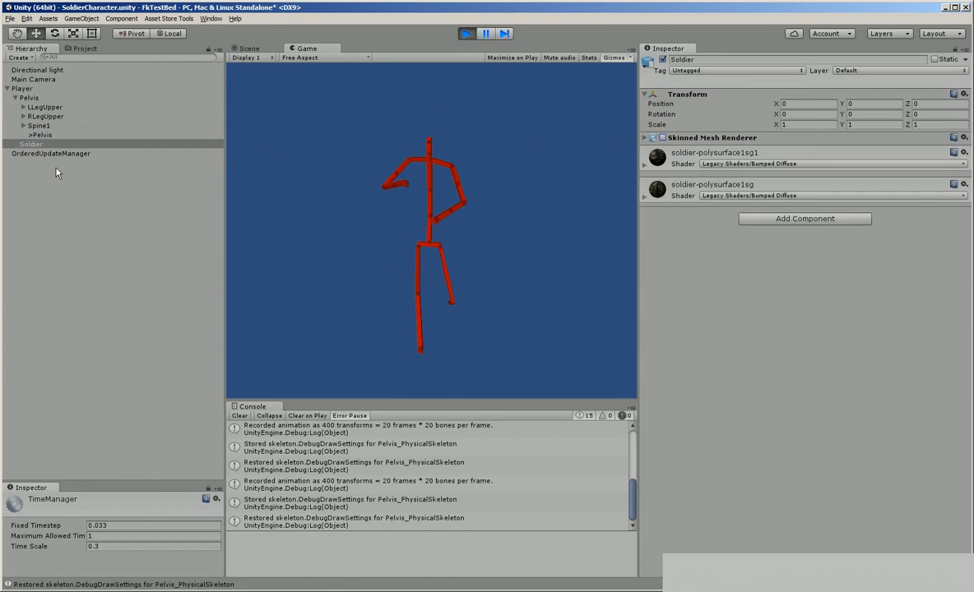
pyautogui.click(29, 97)
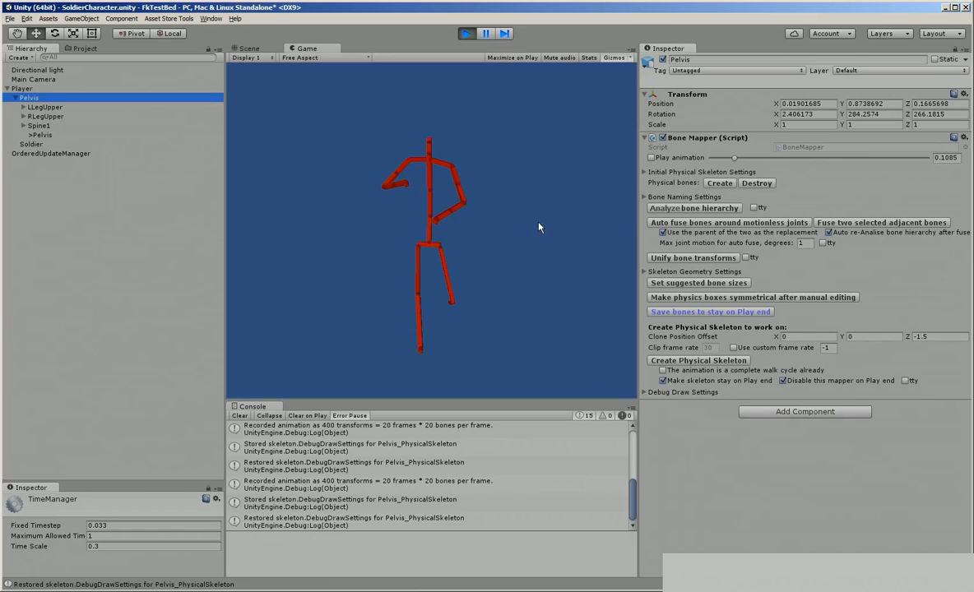
pyautogui.moveTo(680, 217)
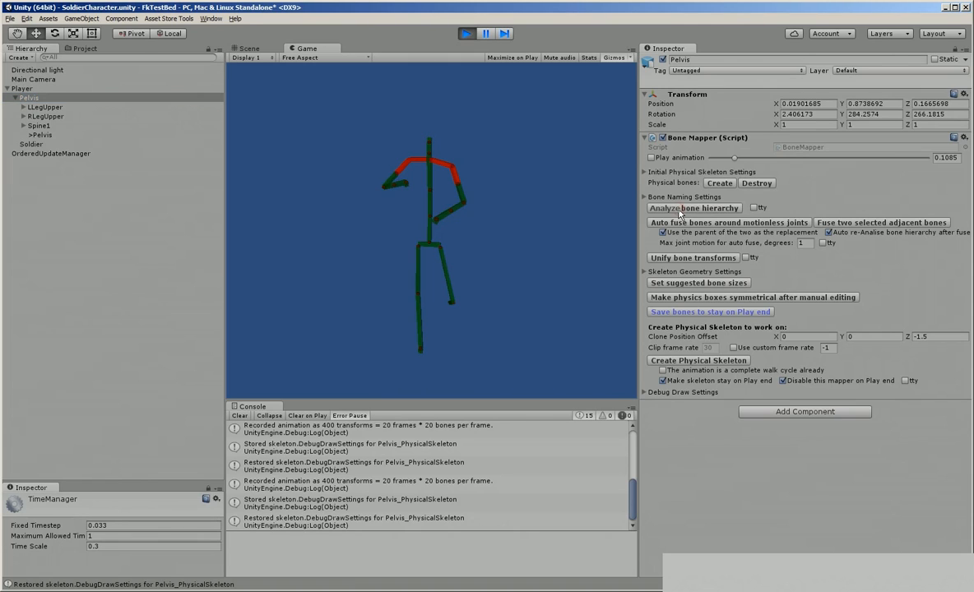
pyautogui.moveTo(480, 146)
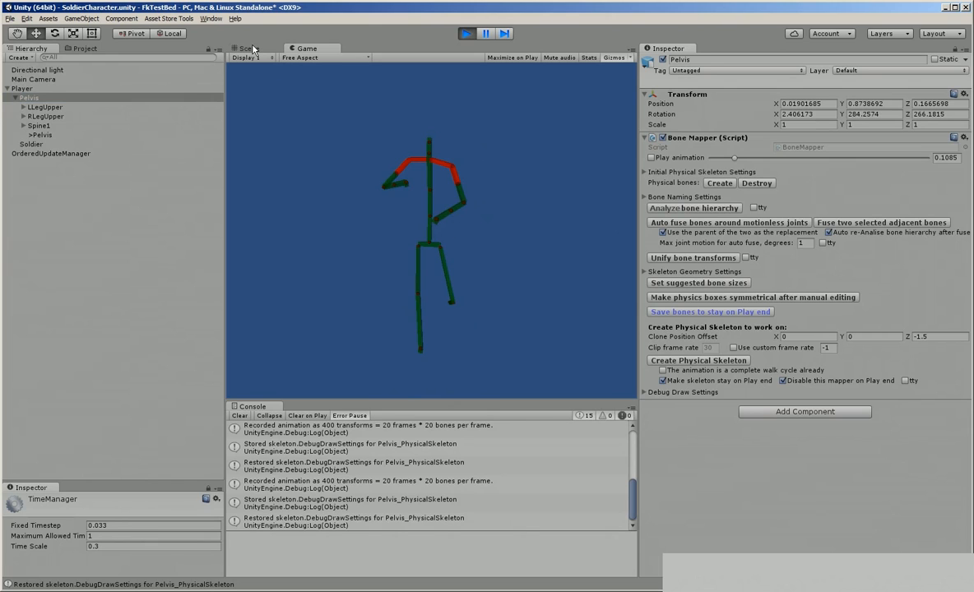
# View the green box-bone skeleton in the Scene view and return to Pelvis's Bone Mapper.
pyautogui.click(246, 48)
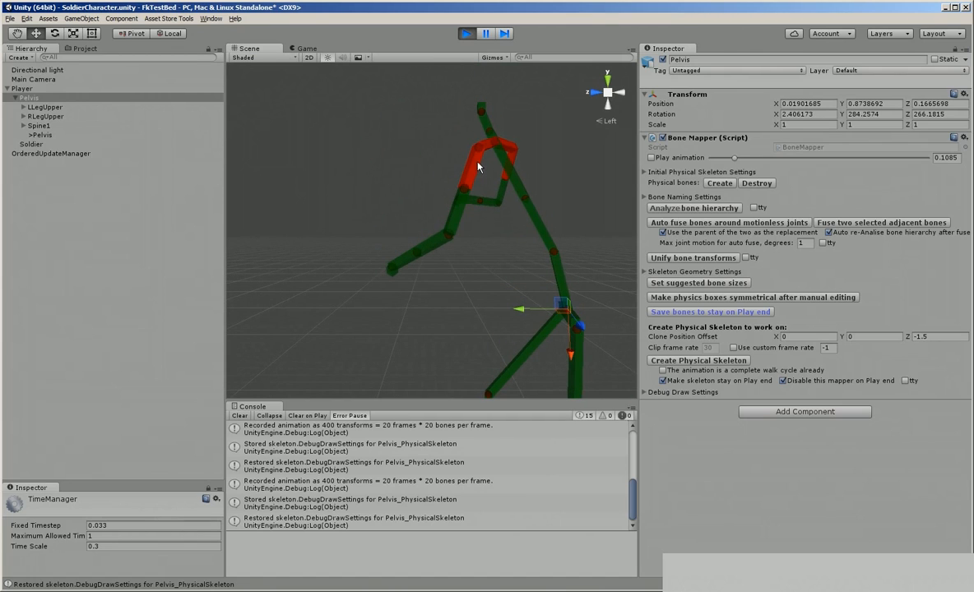
pyautogui.moveTo(532, 176)
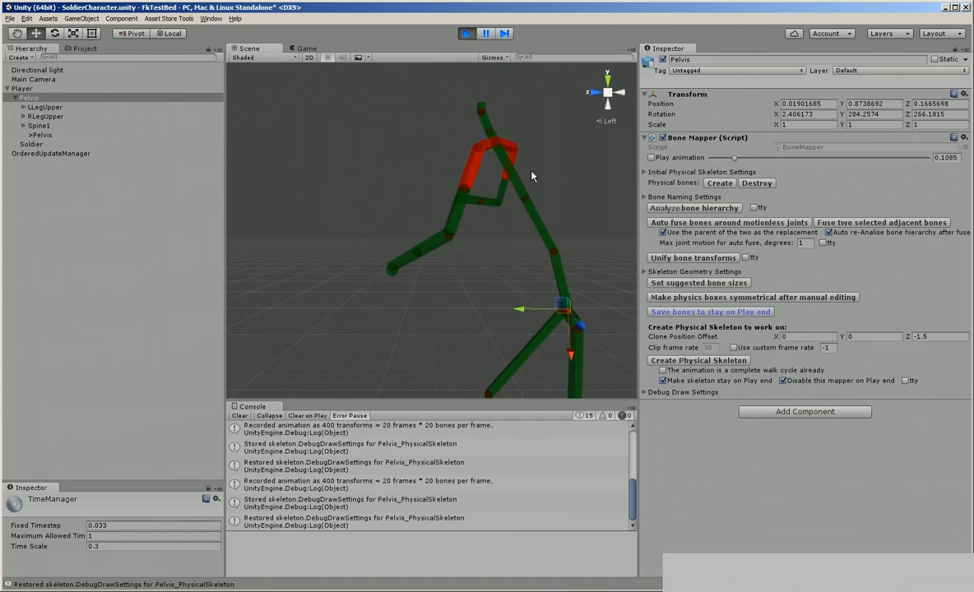
pyautogui.moveTo(530, 194)
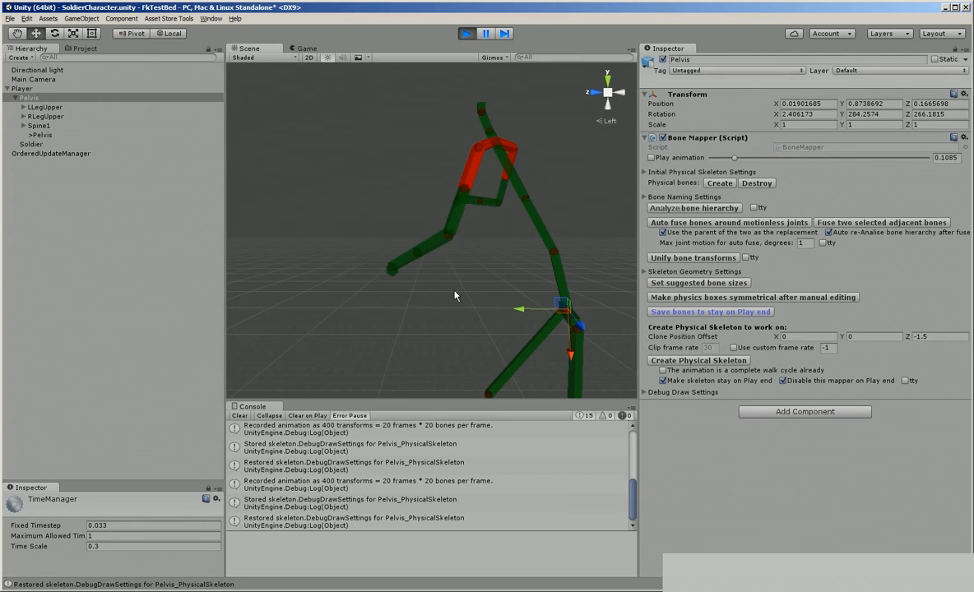
pyautogui.moveTo(441, 307)
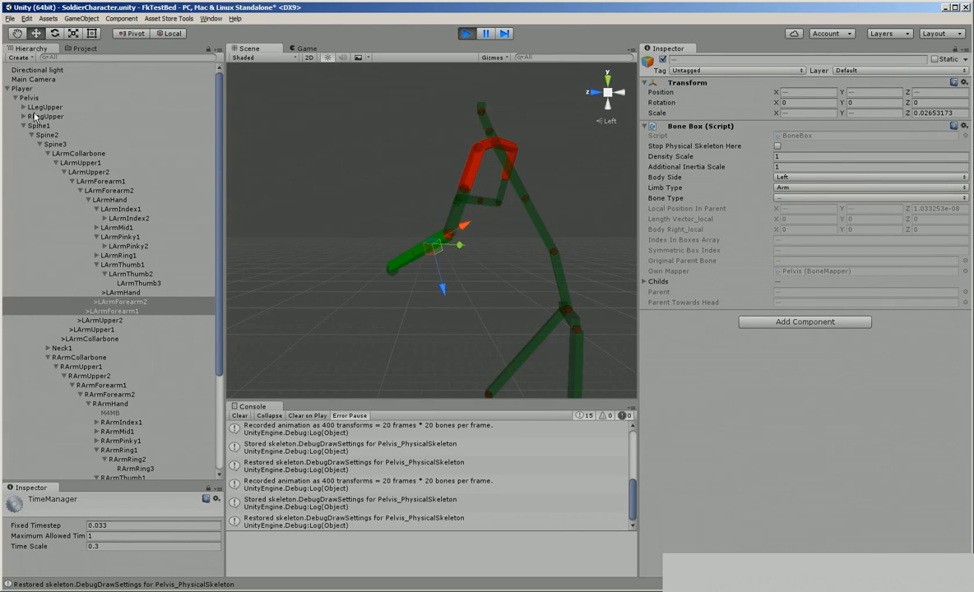
pyautogui.click(29, 97)
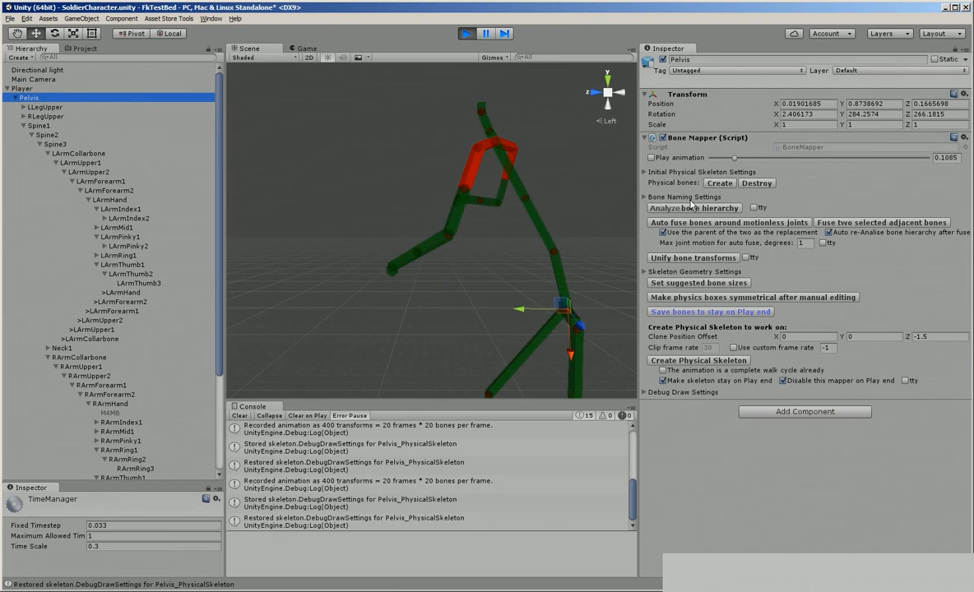
pyautogui.moveTo(722, 228)
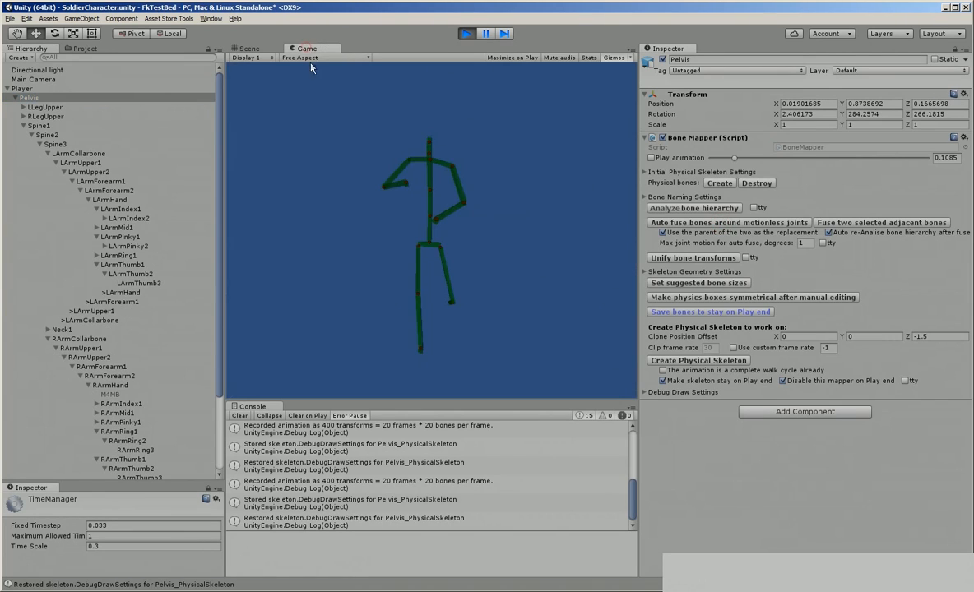
pyautogui.moveTo(398, 220)
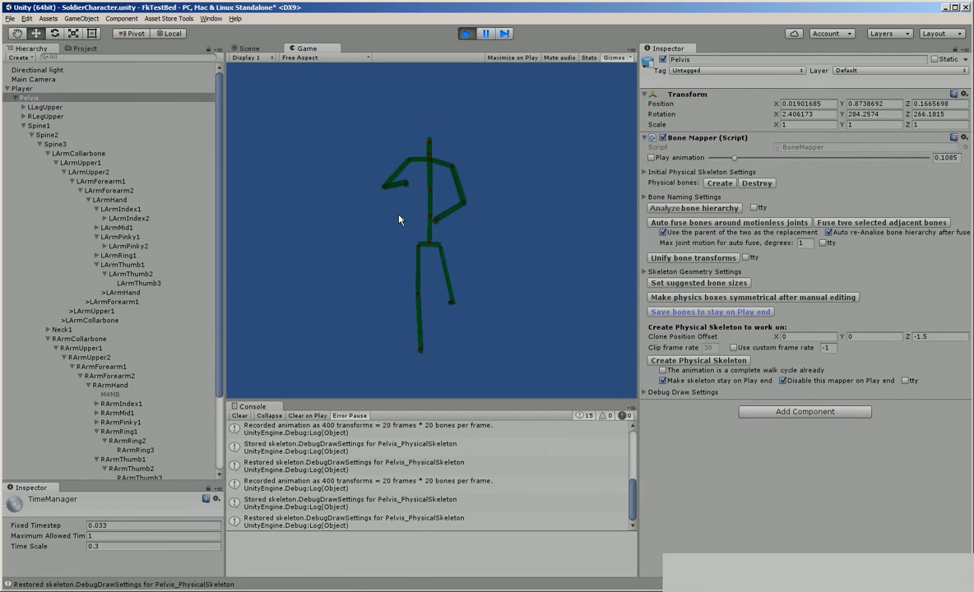
pyautogui.moveTo(704, 276)
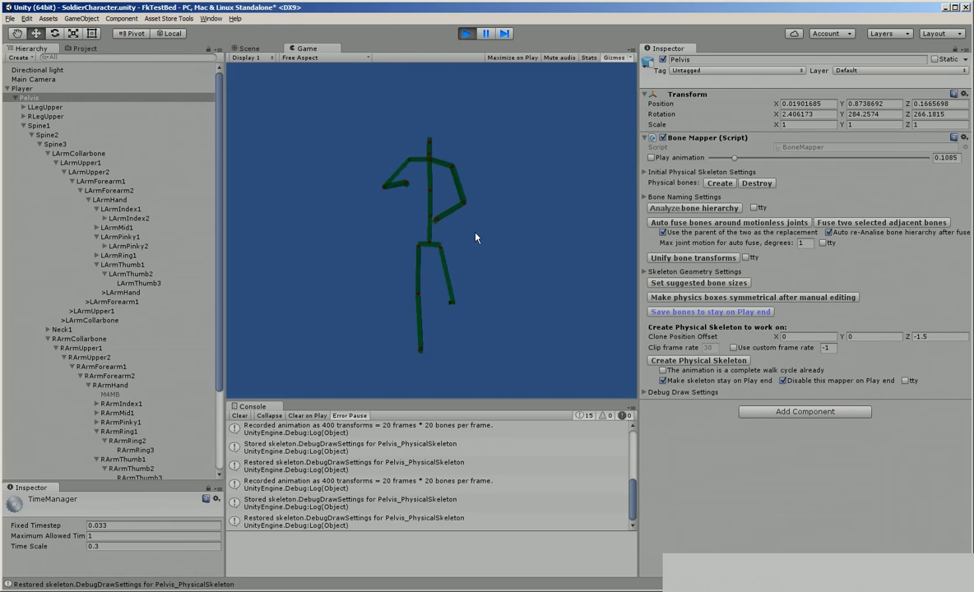
pyautogui.moveTo(471, 334)
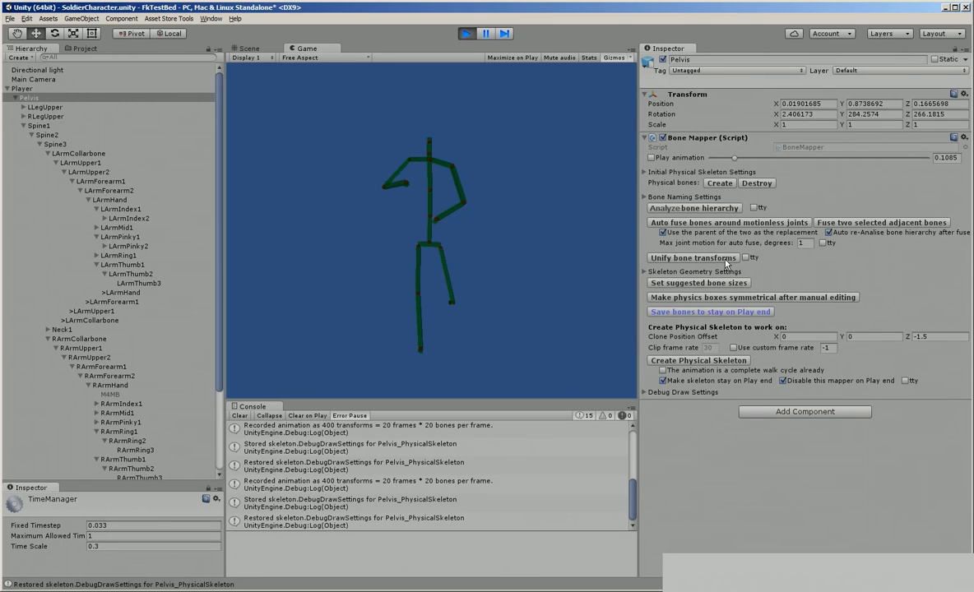
pyautogui.moveTo(711, 283)
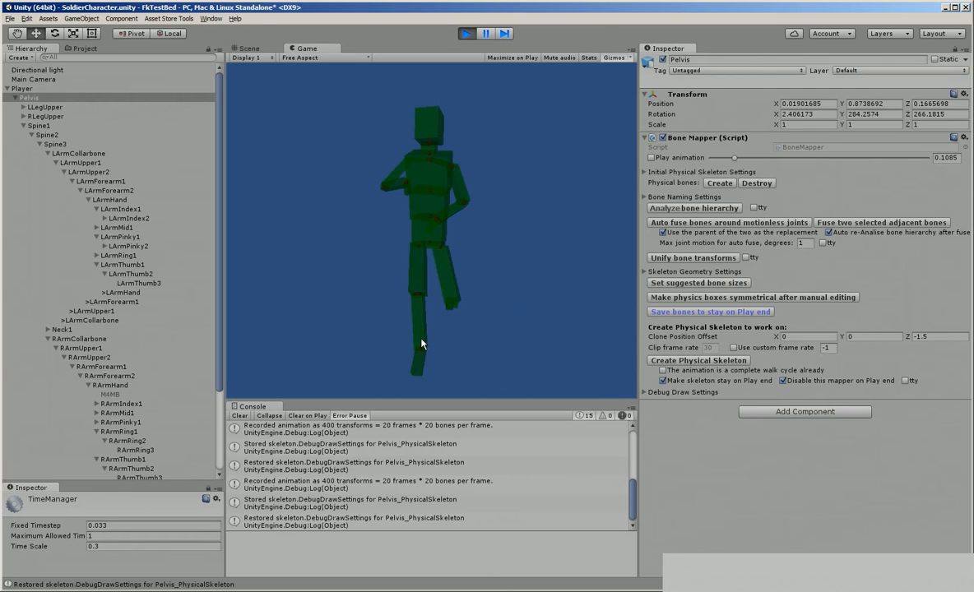
pyautogui.moveTo(377, 138)
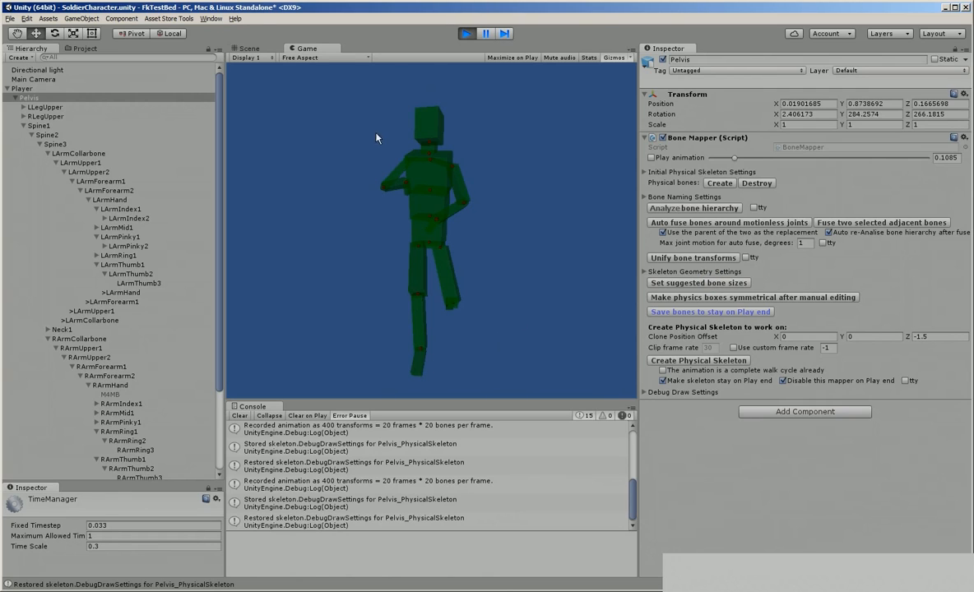
pyautogui.moveTo(562, 303)
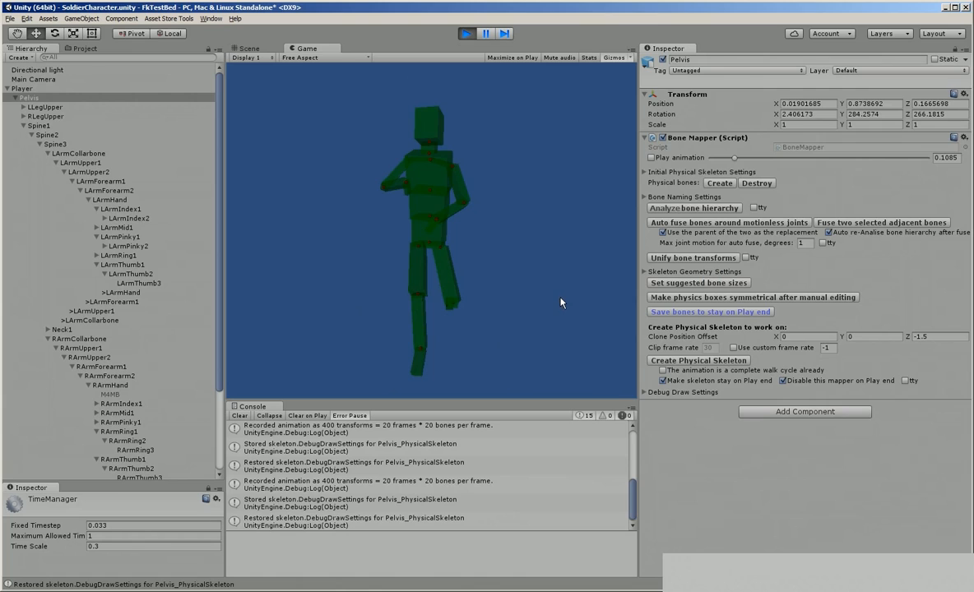
pyautogui.moveTo(514, 285)
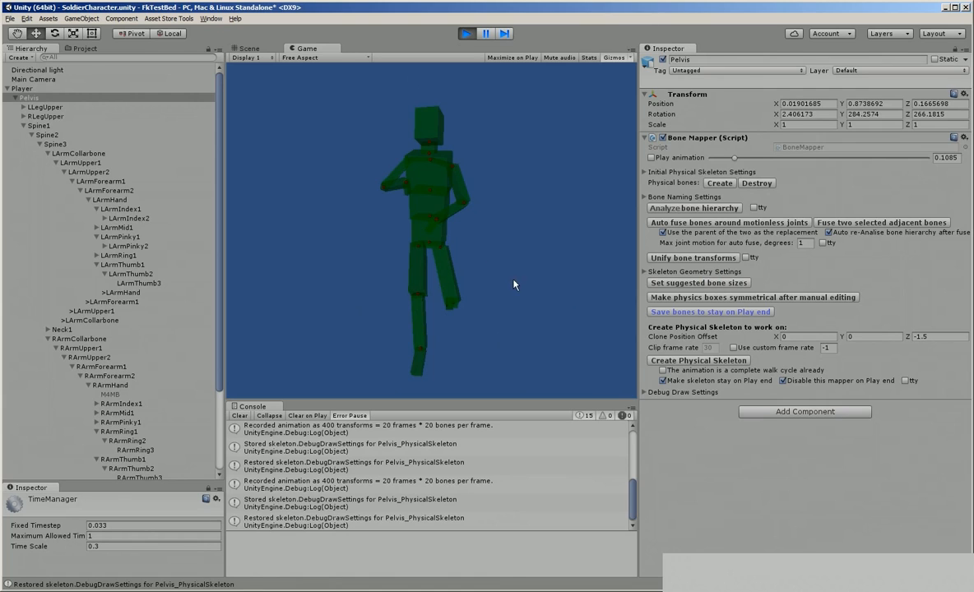
pyautogui.moveTo(426, 207)
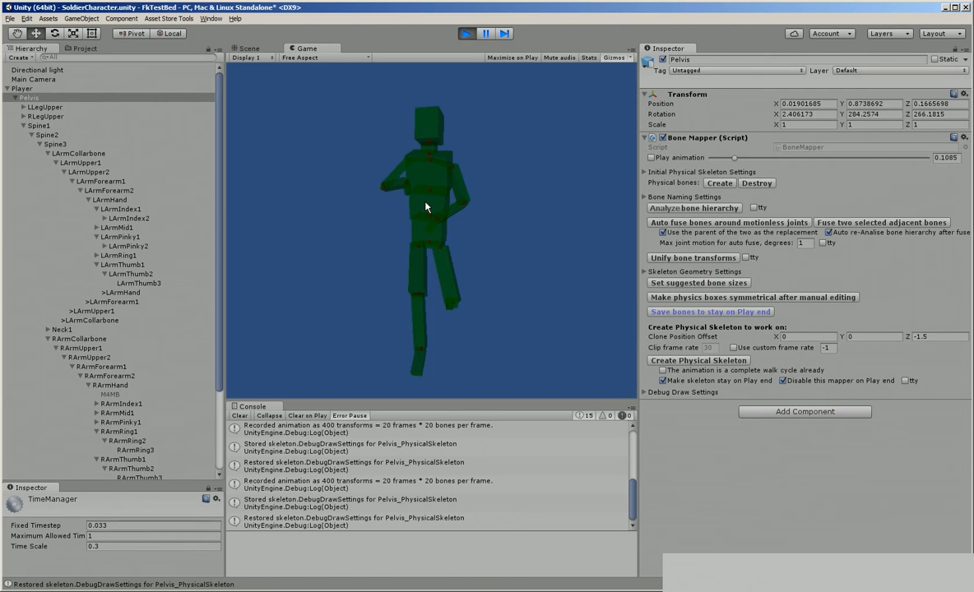
pyautogui.moveTo(534, 225)
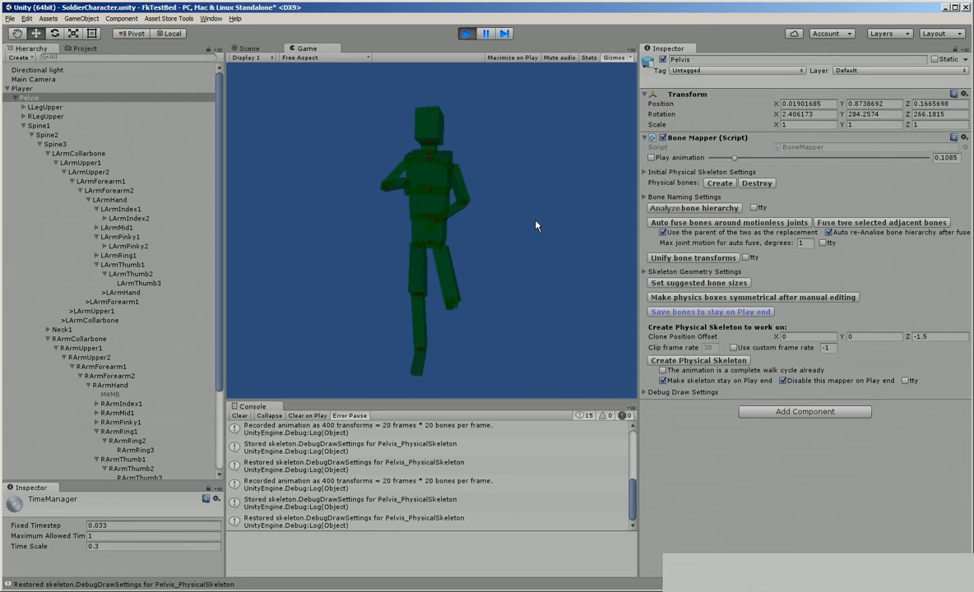
pyautogui.moveTo(503, 214)
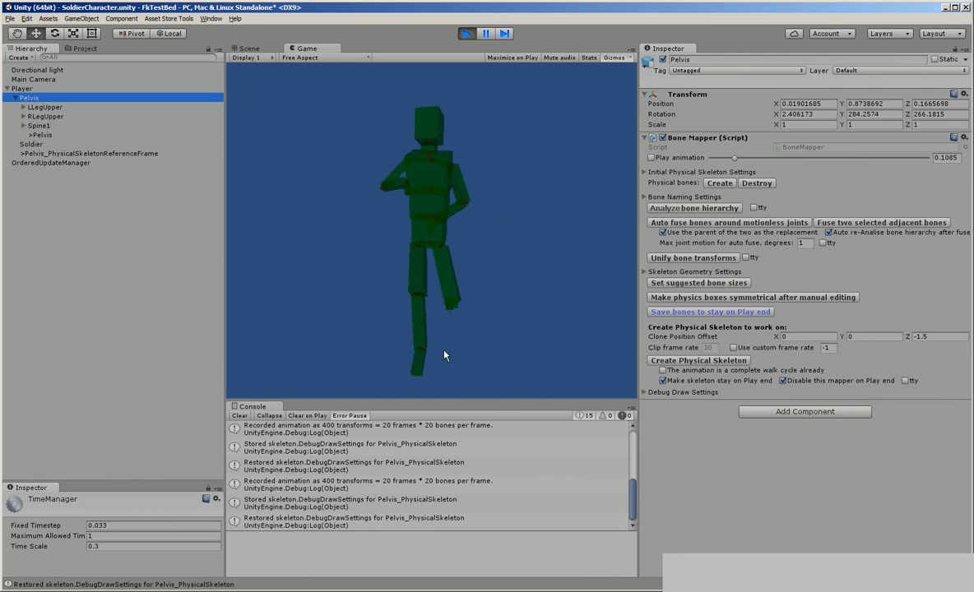
pyautogui.moveTo(372, 148)
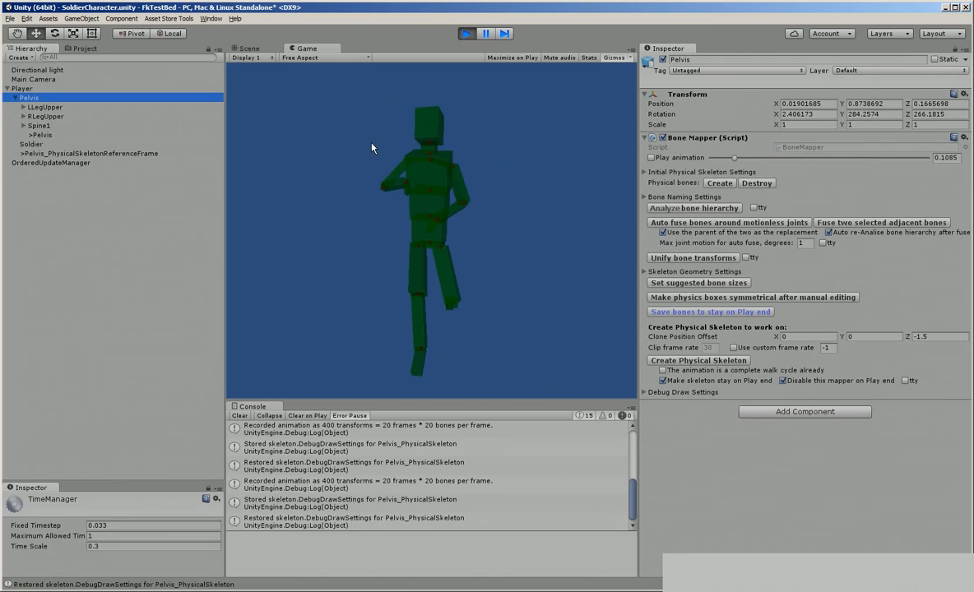
pyautogui.moveTo(401, 92)
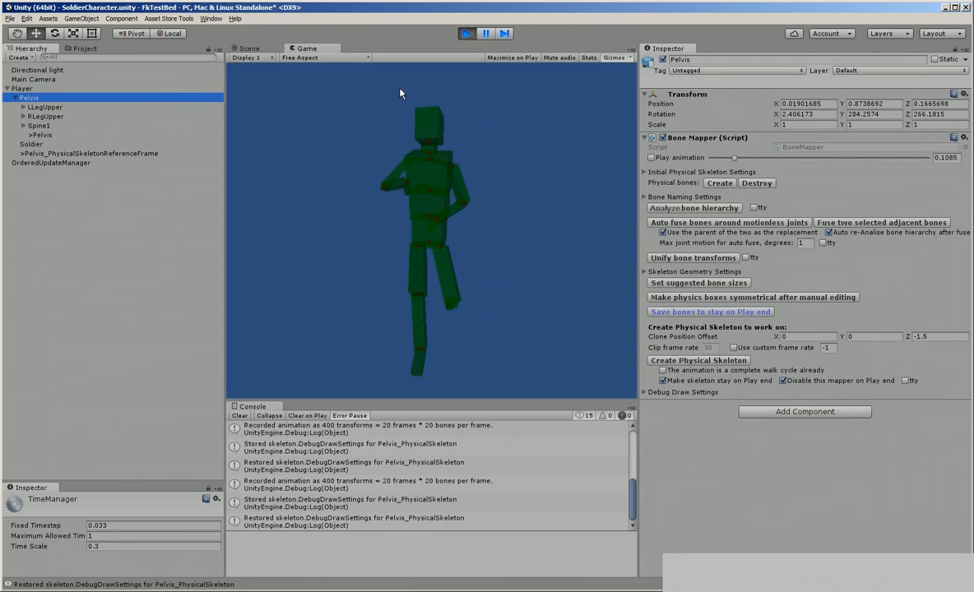
pyautogui.moveTo(595, 217)
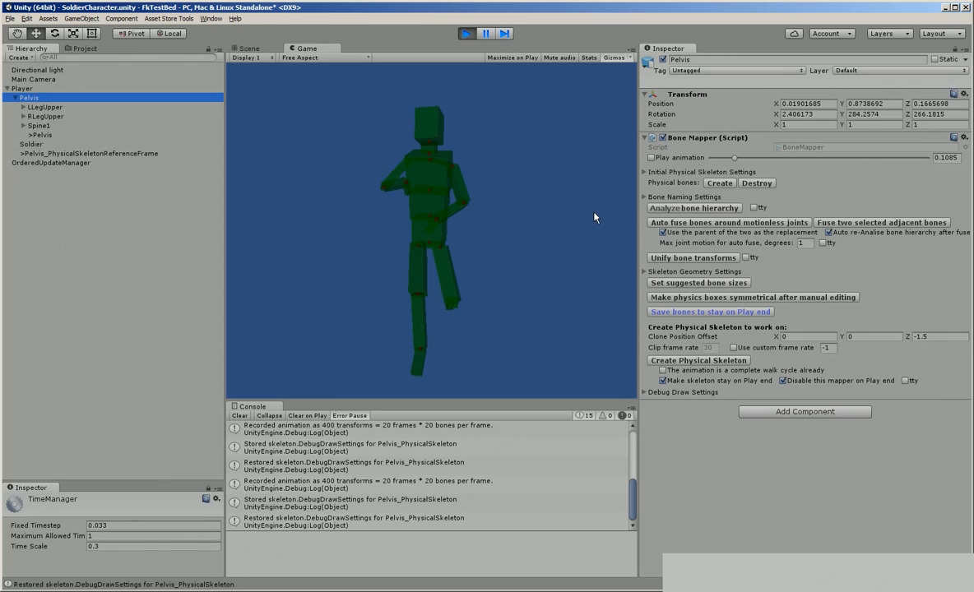
pyautogui.moveTo(666, 377)
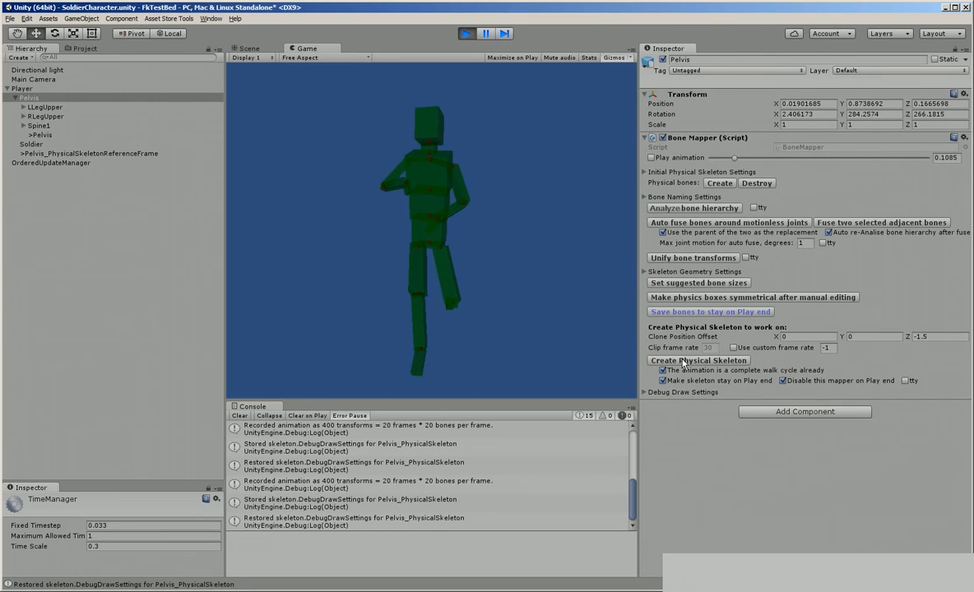
# Create the Physical Skeleton from the mapped box bones.
pyautogui.click(698, 360)
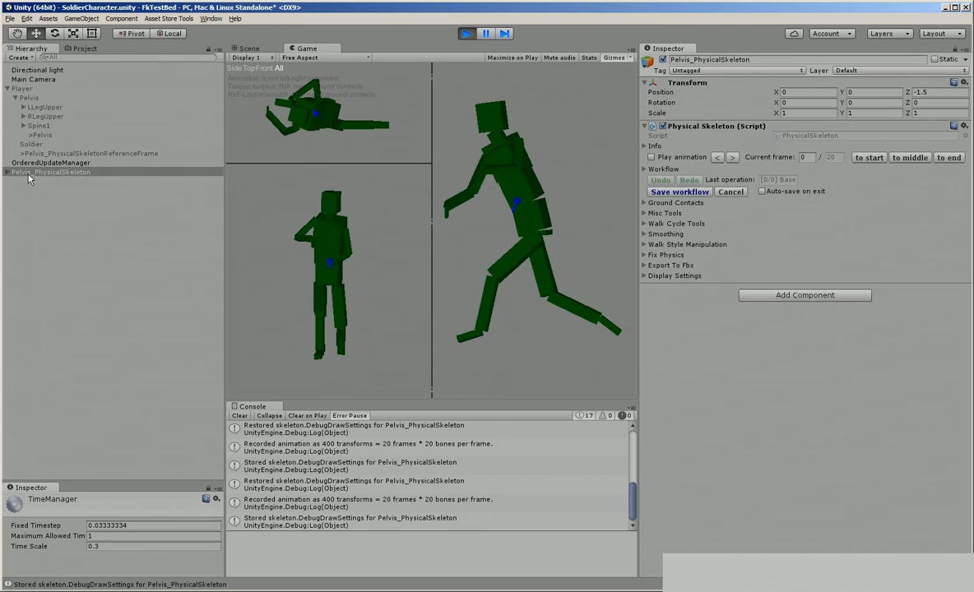
# Keep Pelvis_PhysicalSkeleton as a standalone scene object after play, then play the scene again.
pyautogui.rightClick(49, 171)
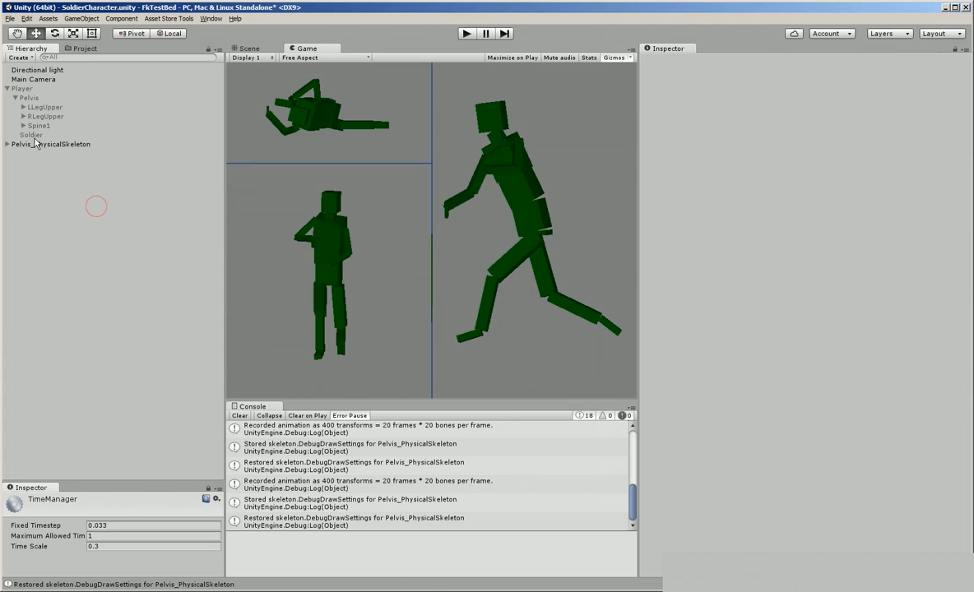
pyautogui.click(49, 144)
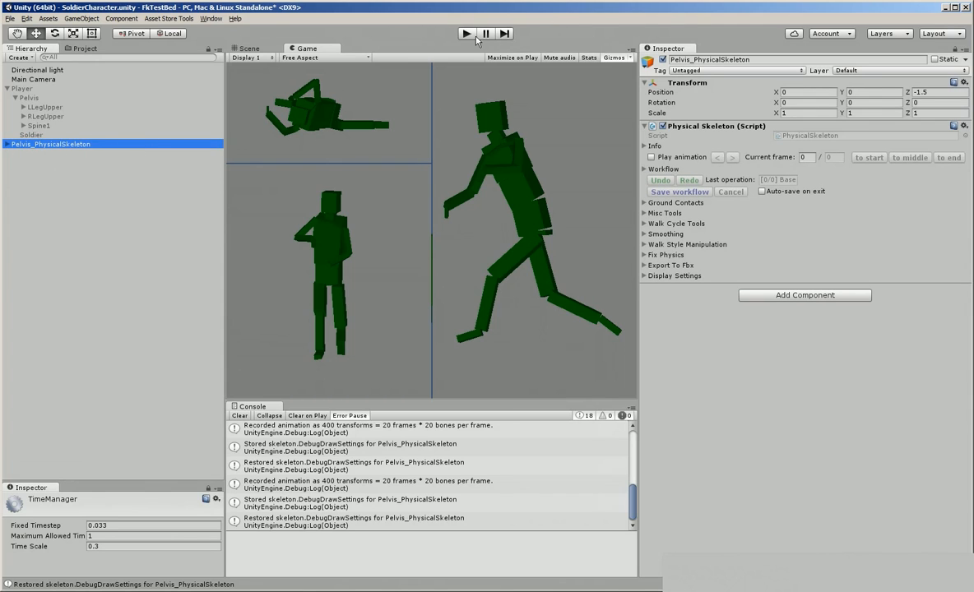
pyautogui.click(465, 33)
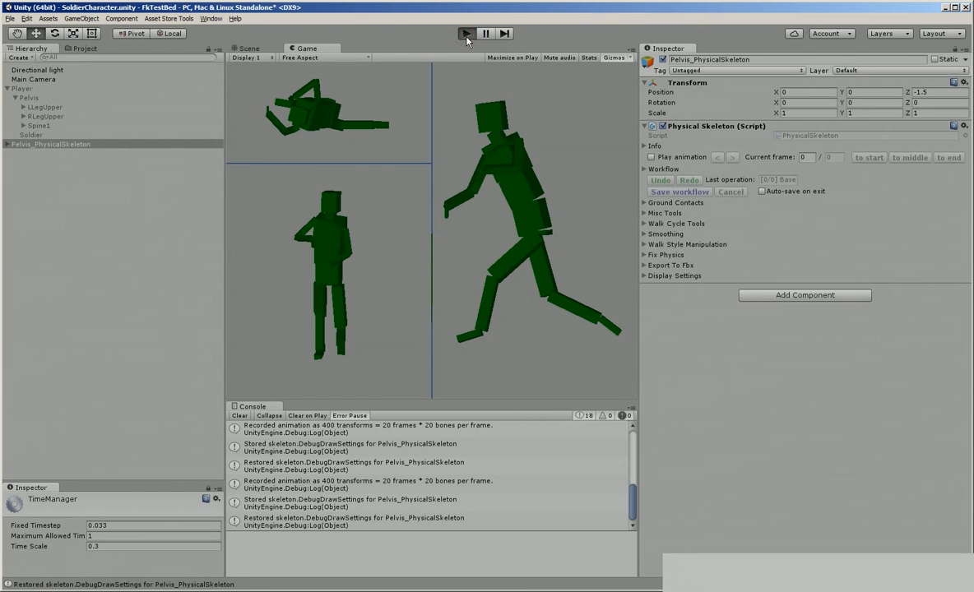
pyautogui.click(464, 33)
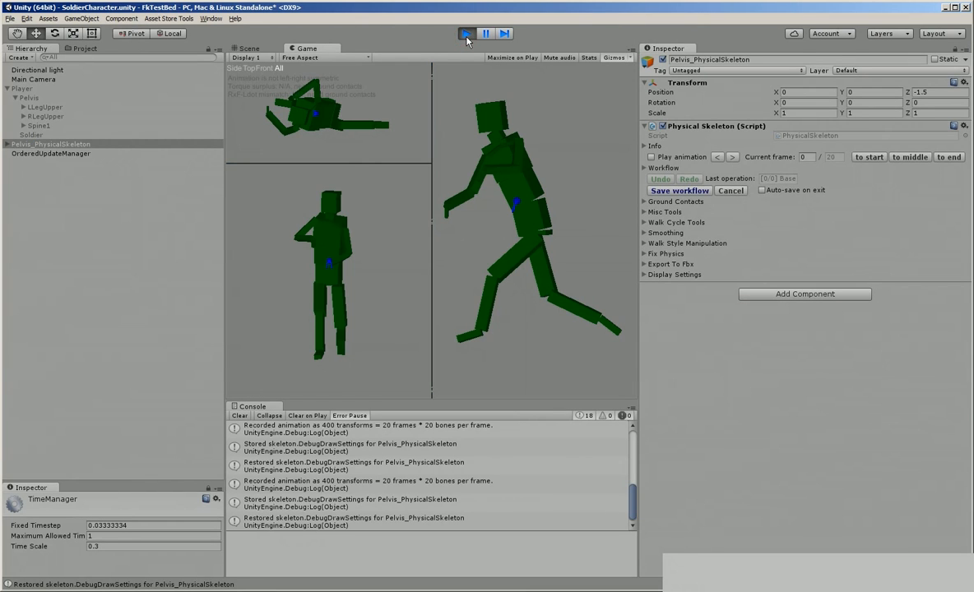